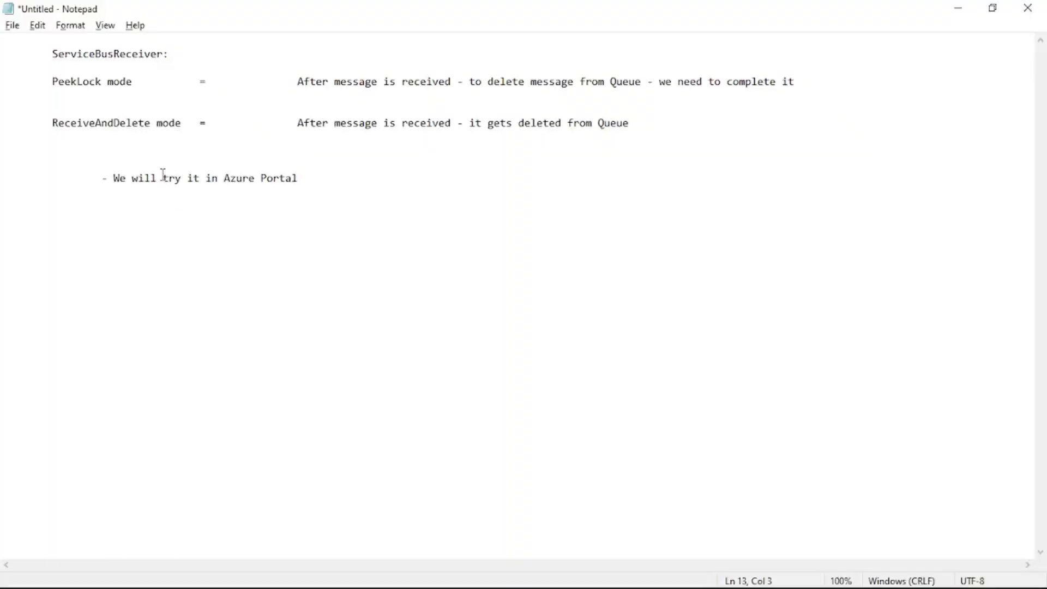
Step: Highlight the PeekLock and ReceiveAndDelete mode descriptions to compare the two modes
{"action": "left_click_drag", "start_coordinate": [52, 81], "coordinate": [132, 81]}
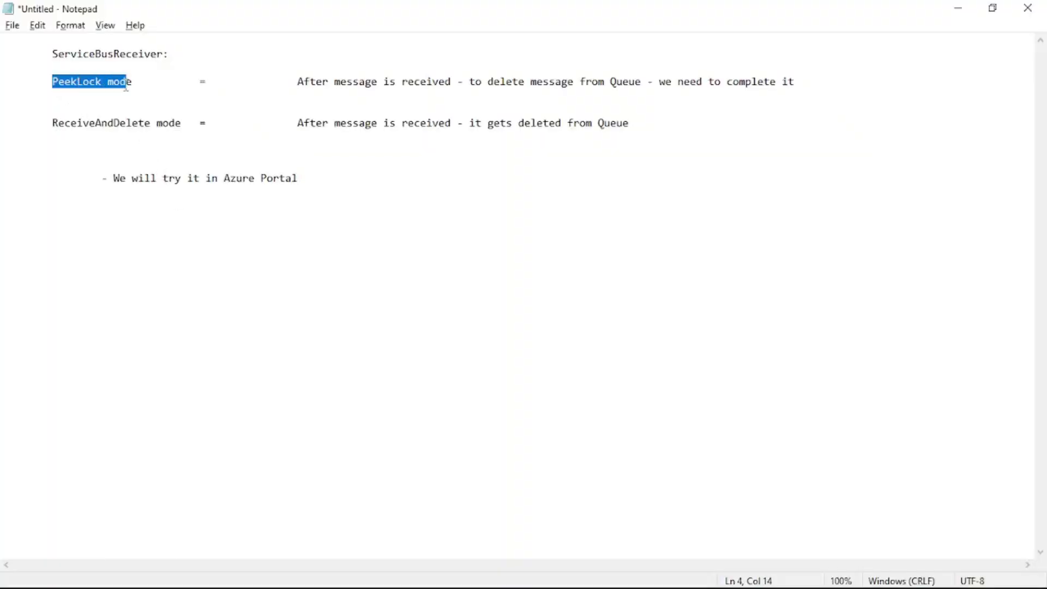
{"action": "left_click", "coordinate": [3, 137]}
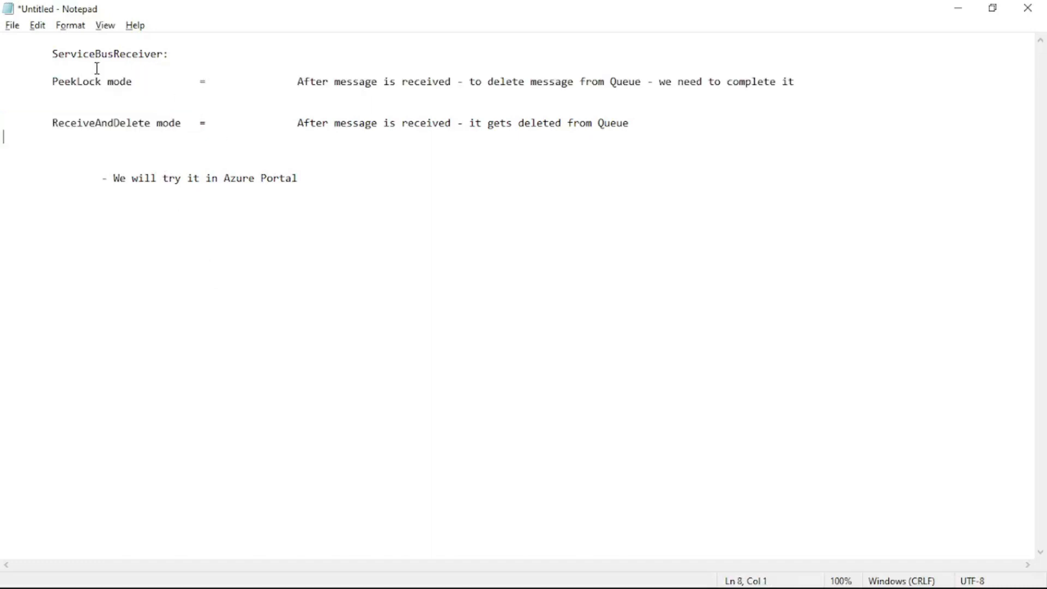
{"action": "left_click_drag", "start_coordinate": [298, 82], "coordinate": [383, 81]}
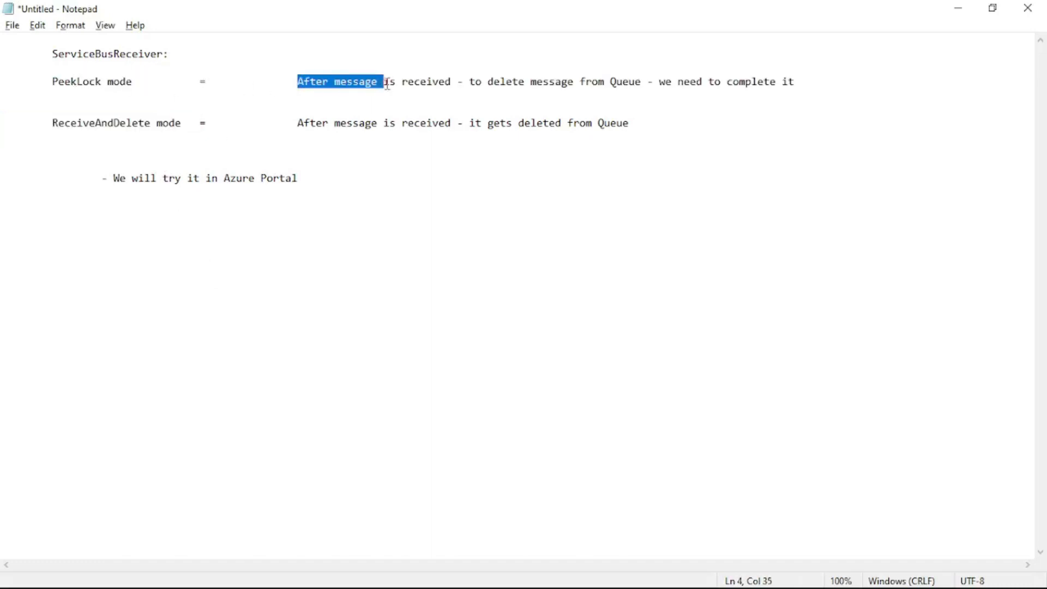
{"action": "left_click_drag", "start_coordinate": [384, 81], "coordinate": [448, 81]}
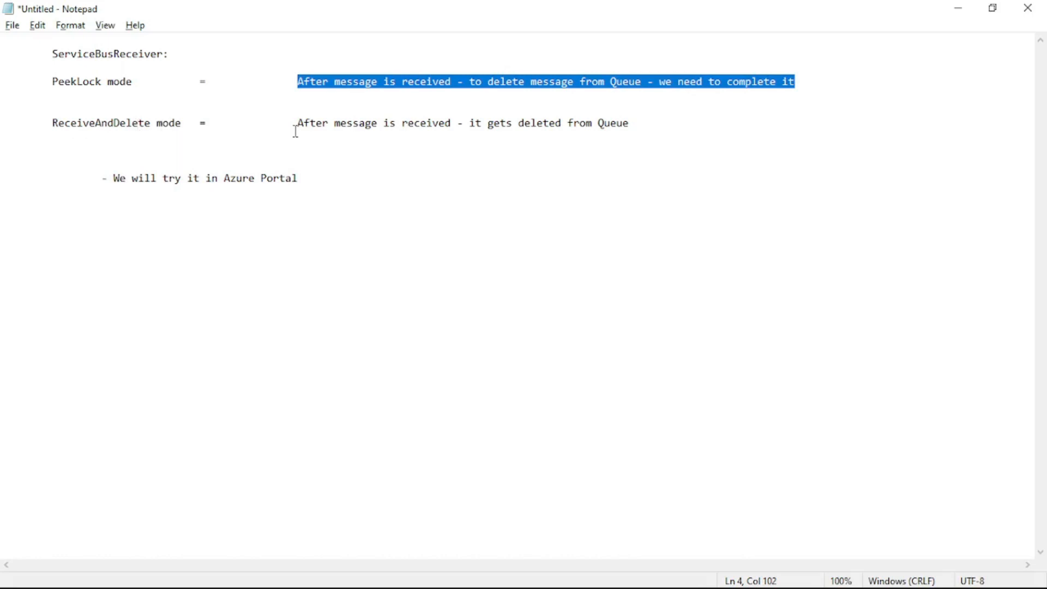
{"action": "left_click_drag", "start_coordinate": [297, 122], "coordinate": [414, 123]}
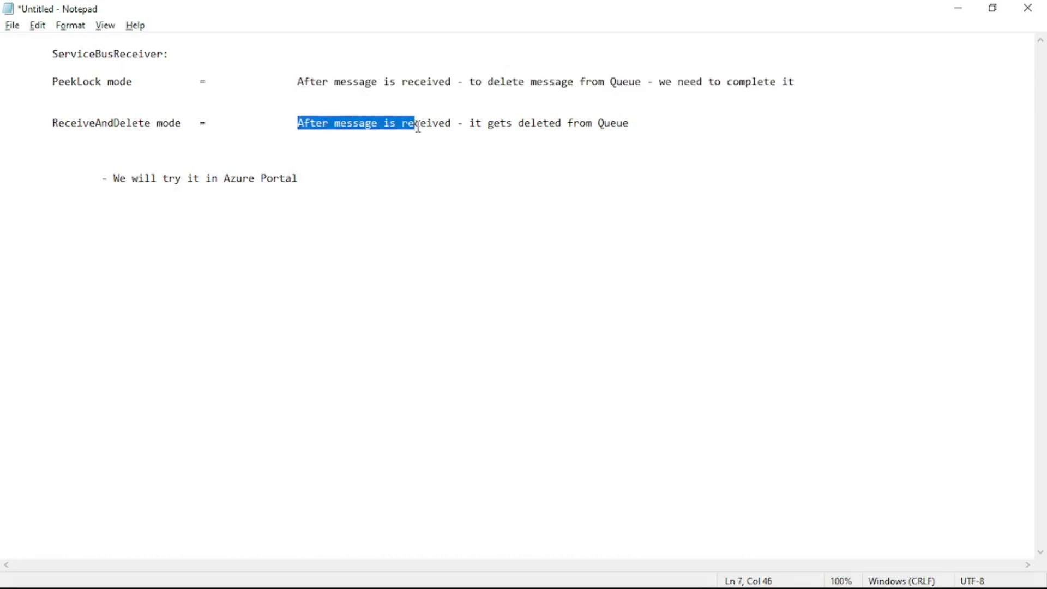
{"action": "left_click_drag", "start_coordinate": [414, 123], "coordinate": [628, 122]}
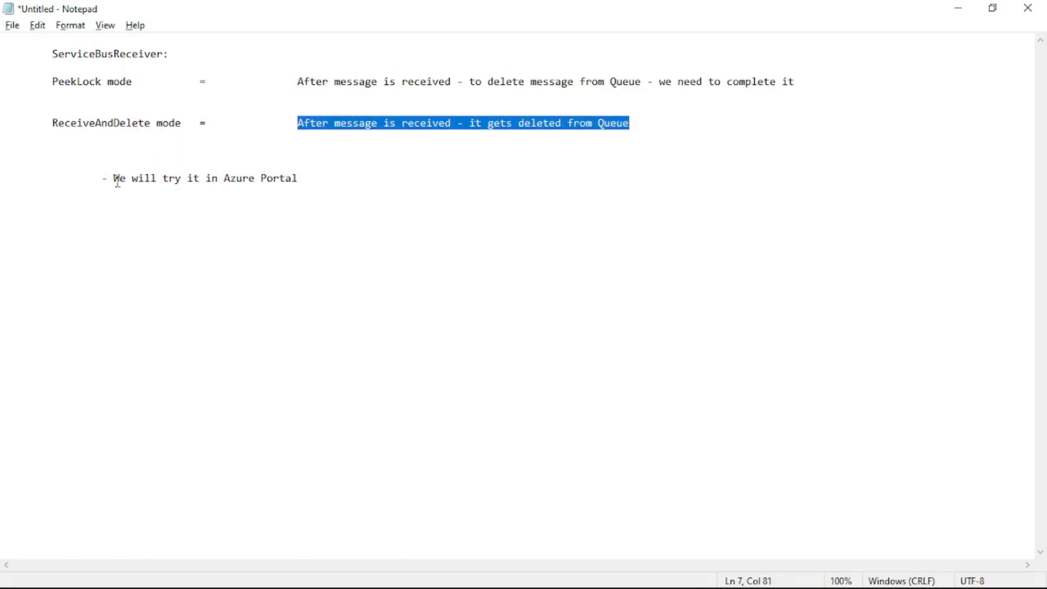
{"action": "left_click", "coordinate": [114, 179]}
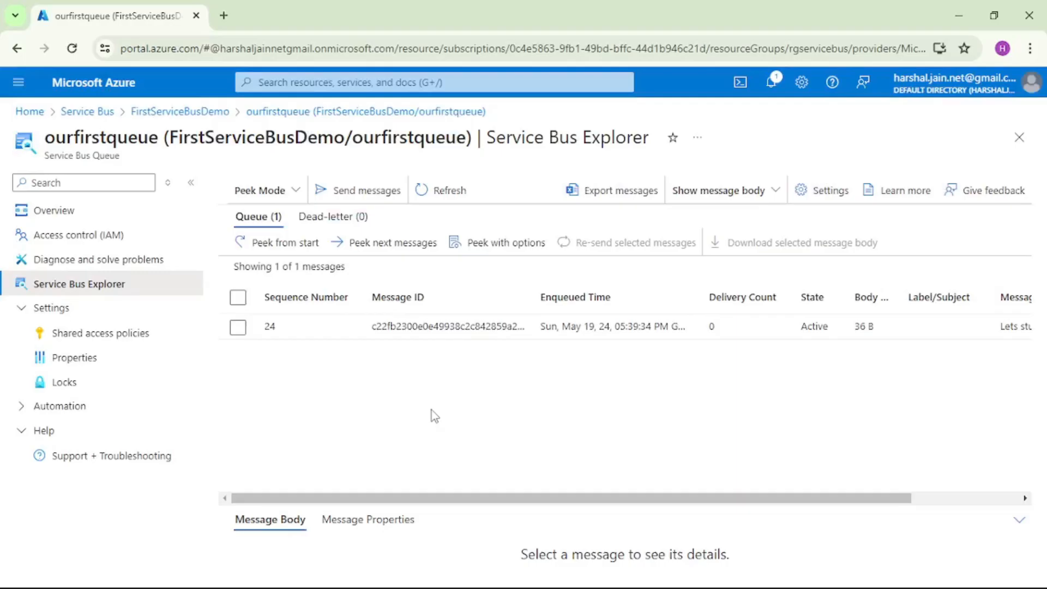
{"action": "mouse_move", "coordinate": [432, 355]}
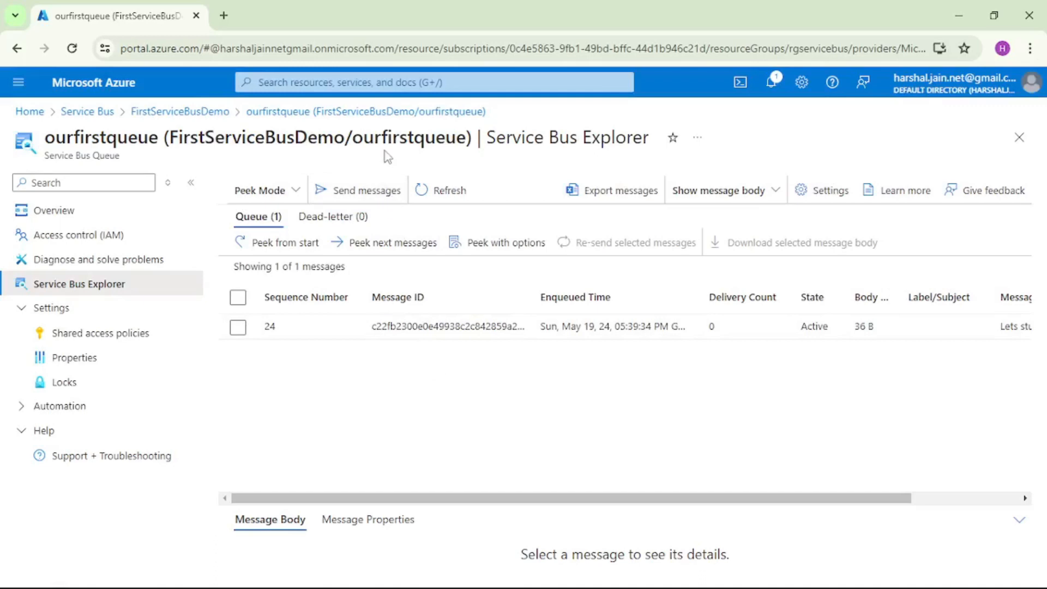
Step: Highlight the queue name ourfirstqueue and peek at its messages, viewing message 24
{"action": "double_click", "coordinate": [410, 136]}
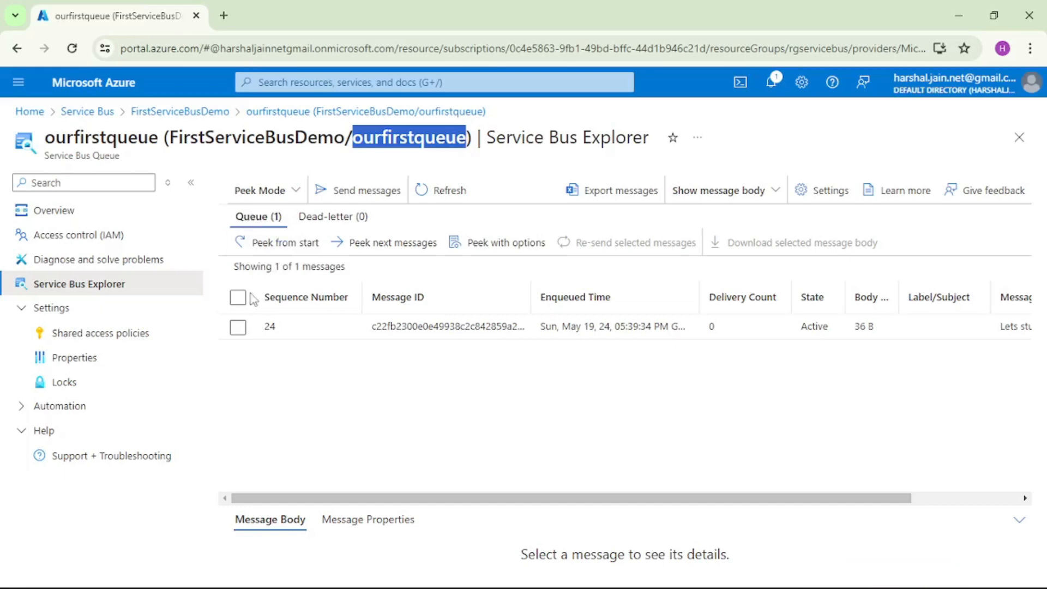
{"action": "left_click", "coordinate": [237, 326]}
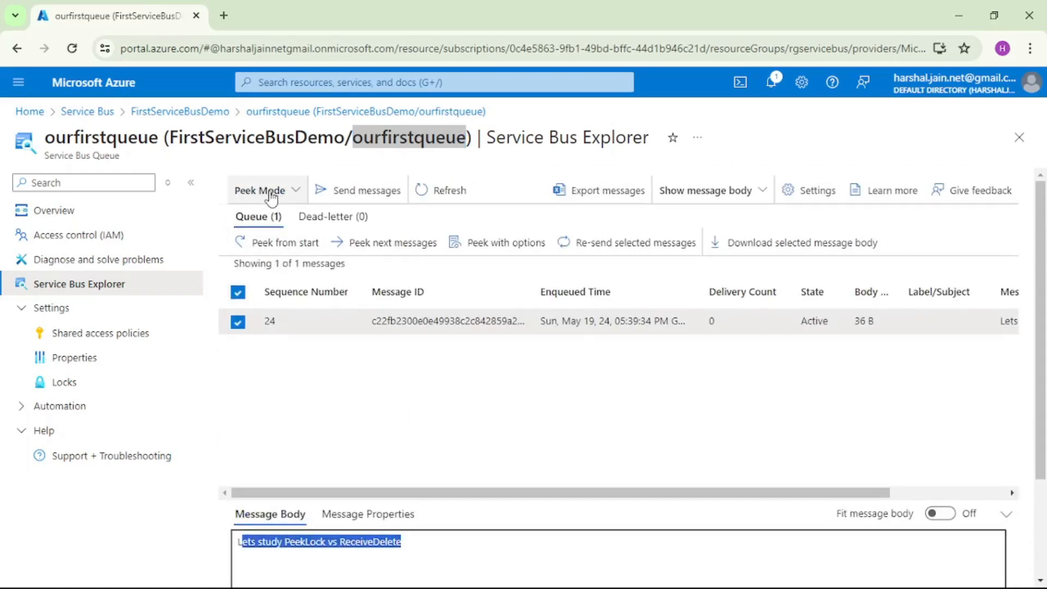
{"action": "mouse_move", "coordinate": [259, 197]}
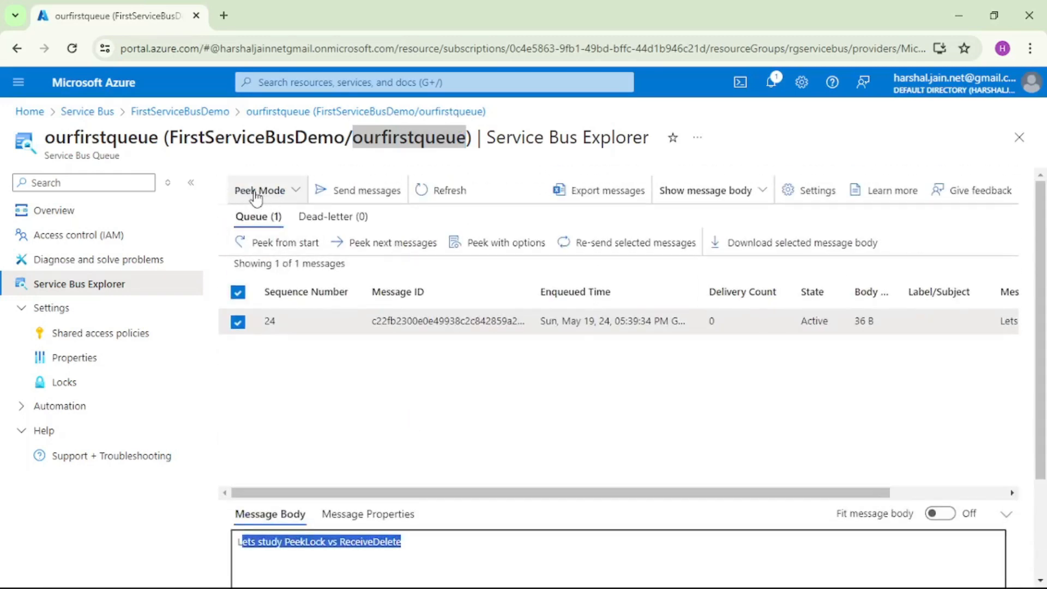
{"action": "left_click", "coordinate": [283, 243]}
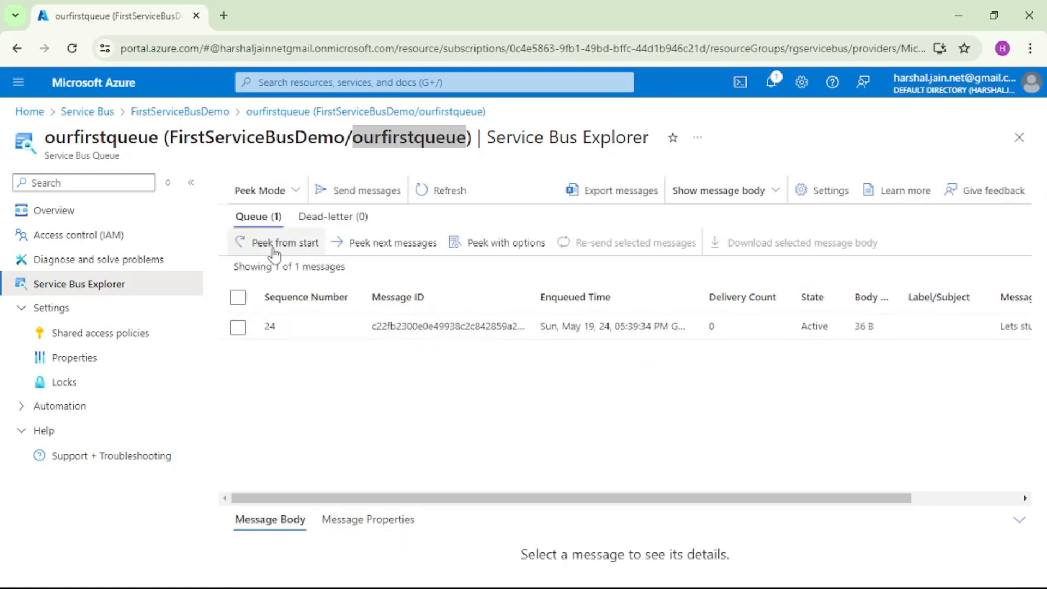
{"action": "left_click", "coordinate": [238, 327]}
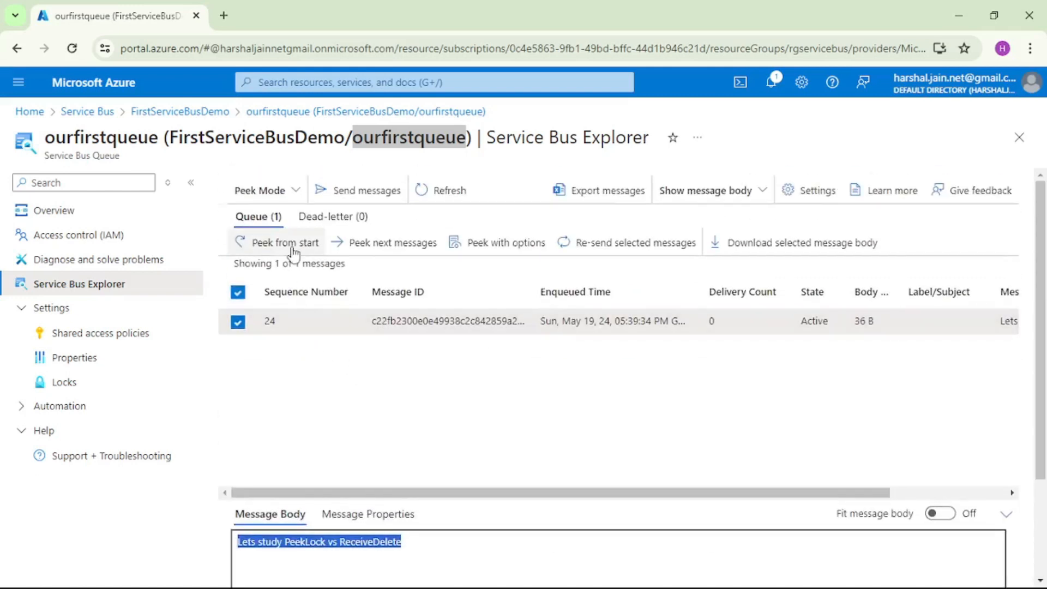
{"action": "left_click", "coordinate": [238, 322]}
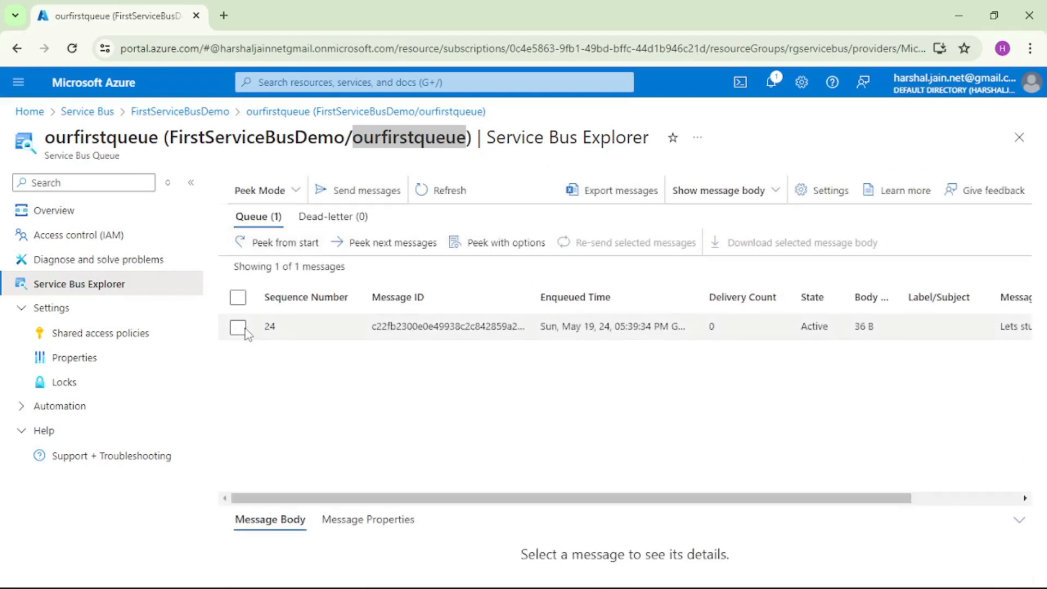
{"action": "left_click", "coordinate": [238, 327]}
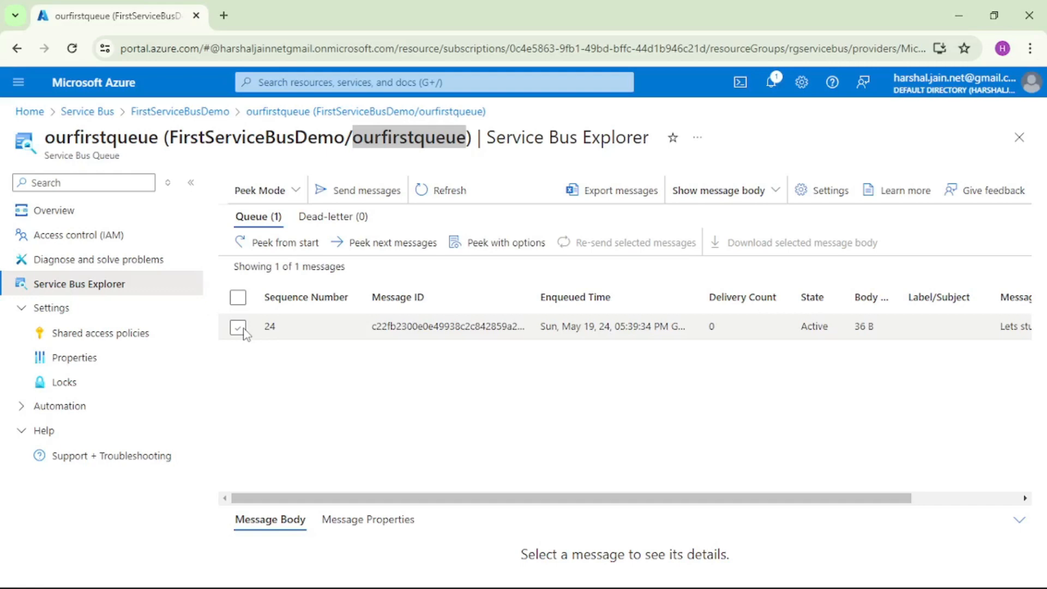
{"action": "left_click", "coordinate": [237, 326]}
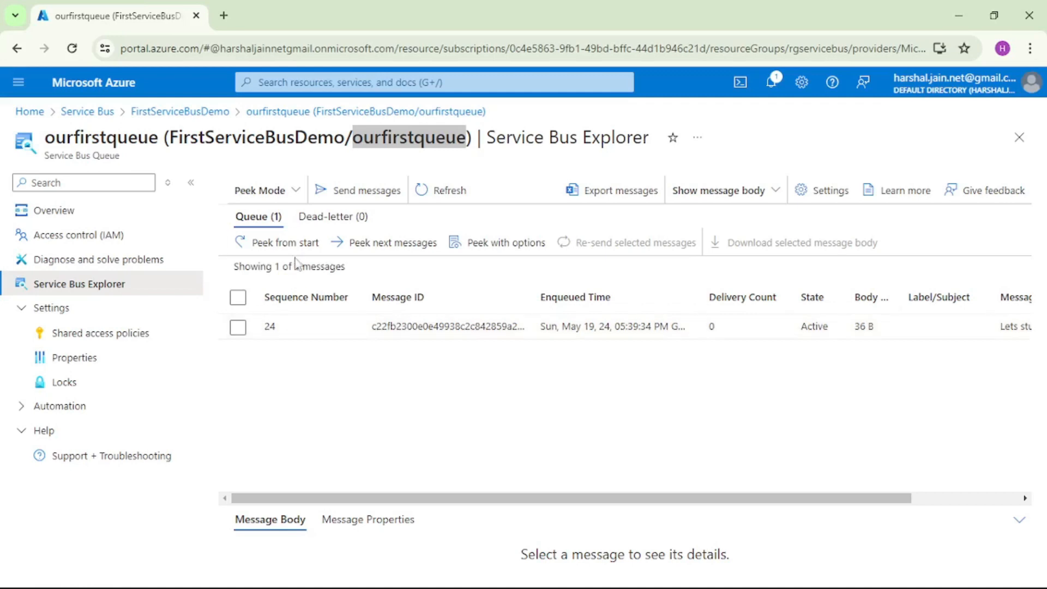
{"action": "mouse_move", "coordinate": [299, 221]}
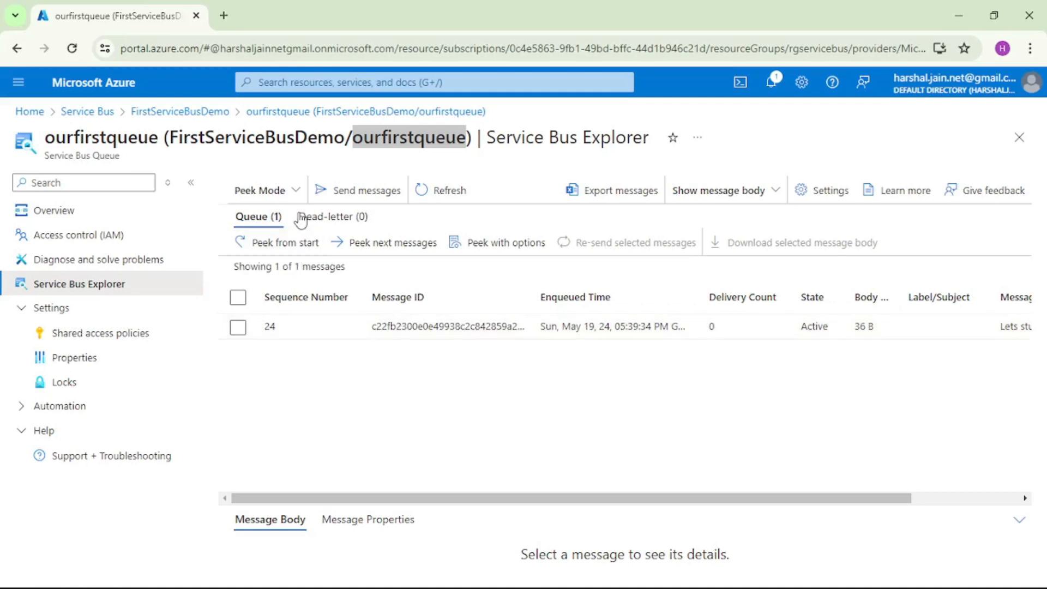
Step: Switch the explorer to Receive mode and receive the message using ReceiveAndDelete
{"action": "left_click", "coordinate": [261, 190]}
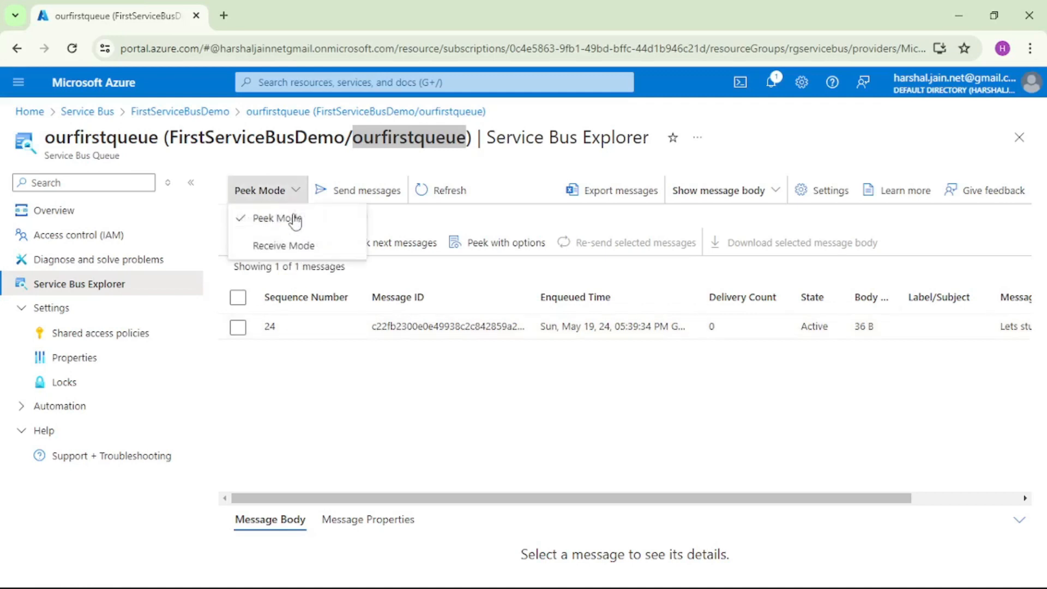
{"action": "left_click", "coordinate": [284, 245]}
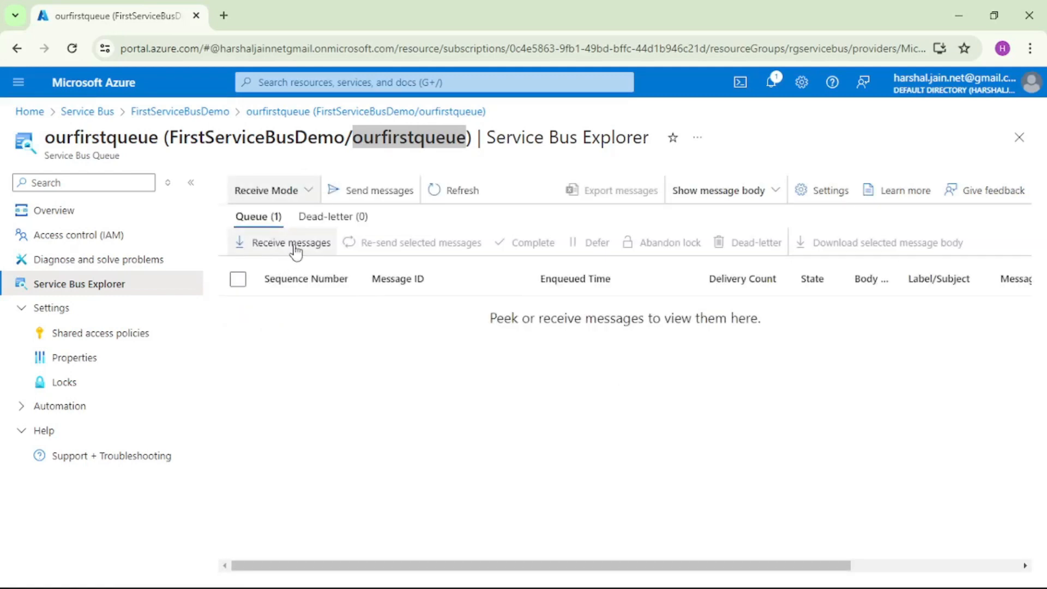
{"action": "left_click", "coordinate": [830, 191]}
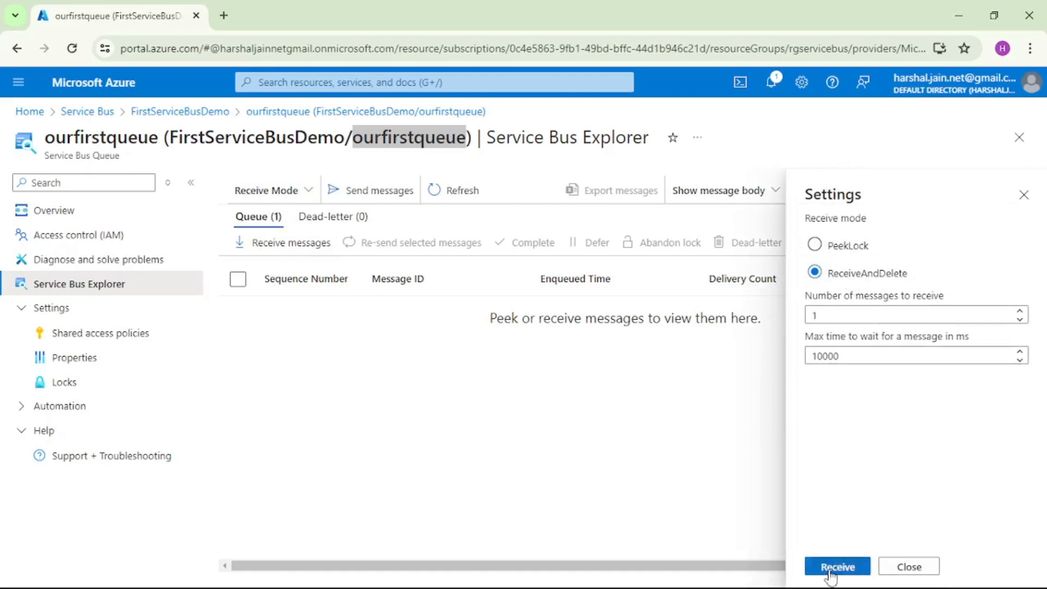
{"action": "left_click", "coordinate": [836, 567]}
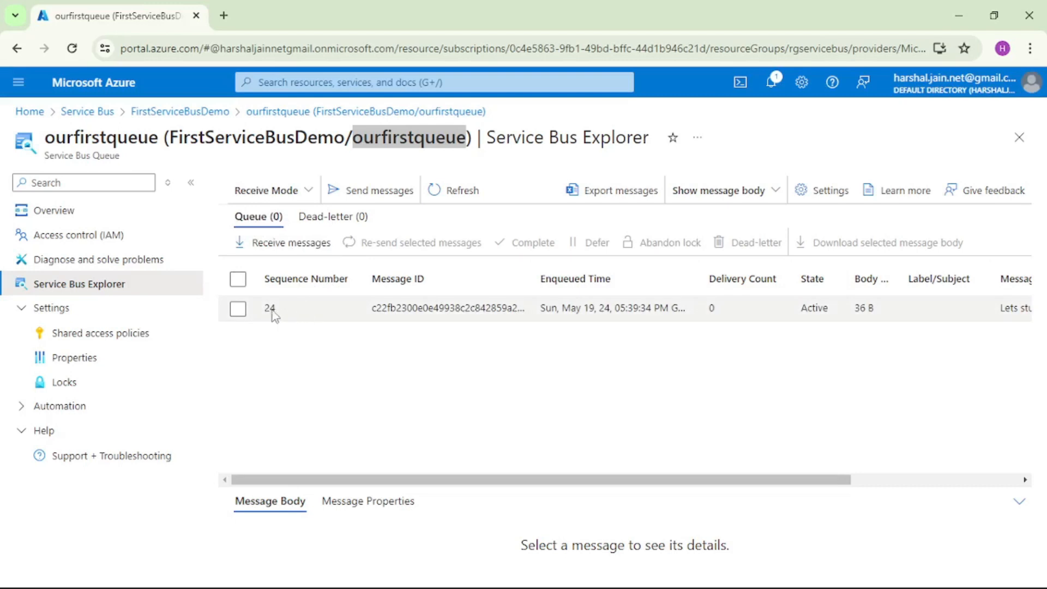
Step: View the received message's body, then refresh to confirm the queue shows Queue (0)
{"action": "left_click", "coordinate": [238, 309]}
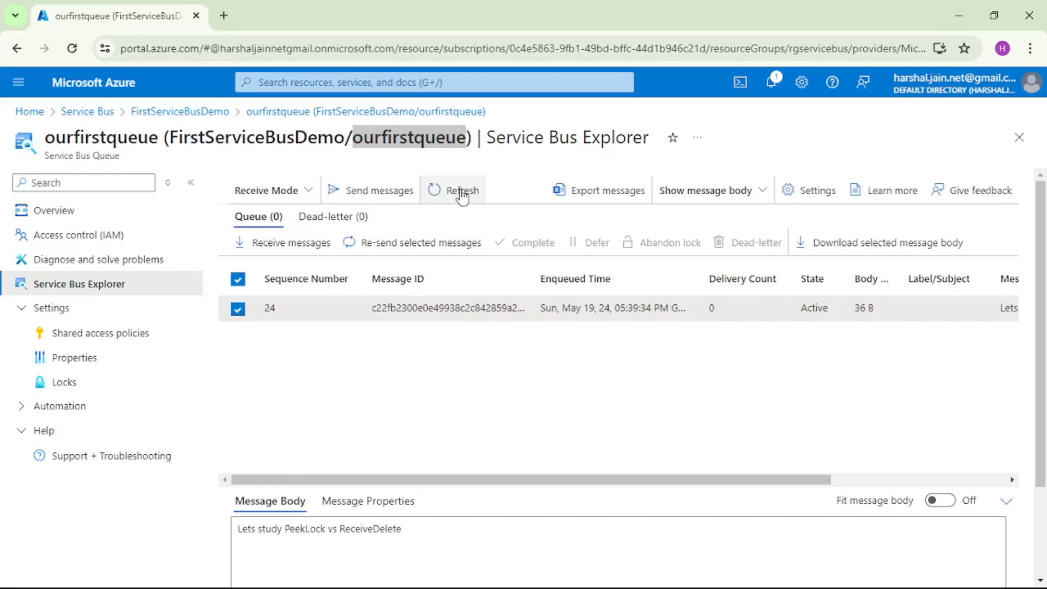
{"action": "left_click", "coordinate": [461, 191]}
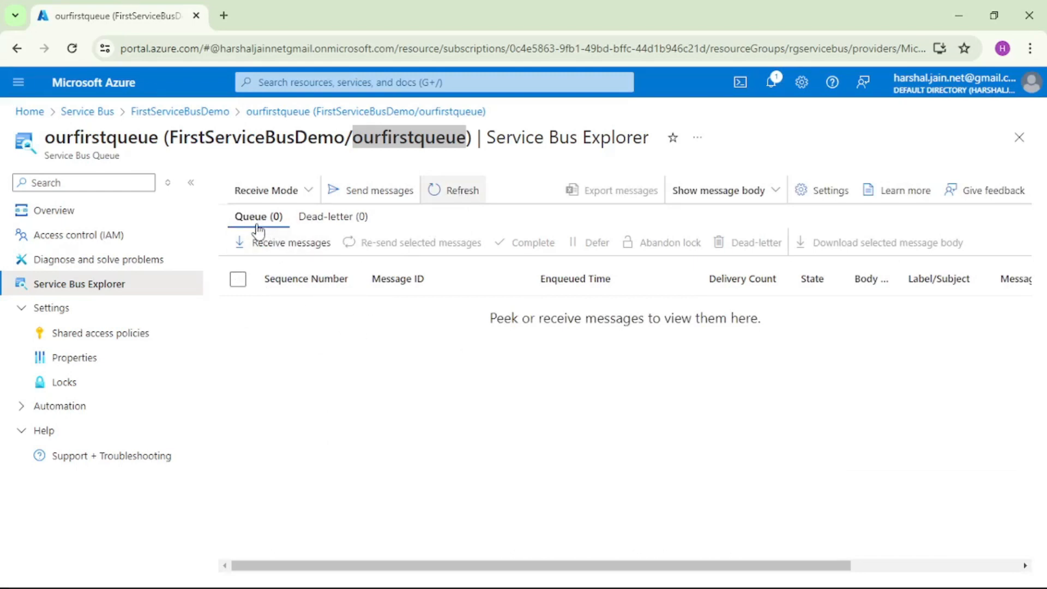
{"action": "mouse_move", "coordinate": [257, 230]}
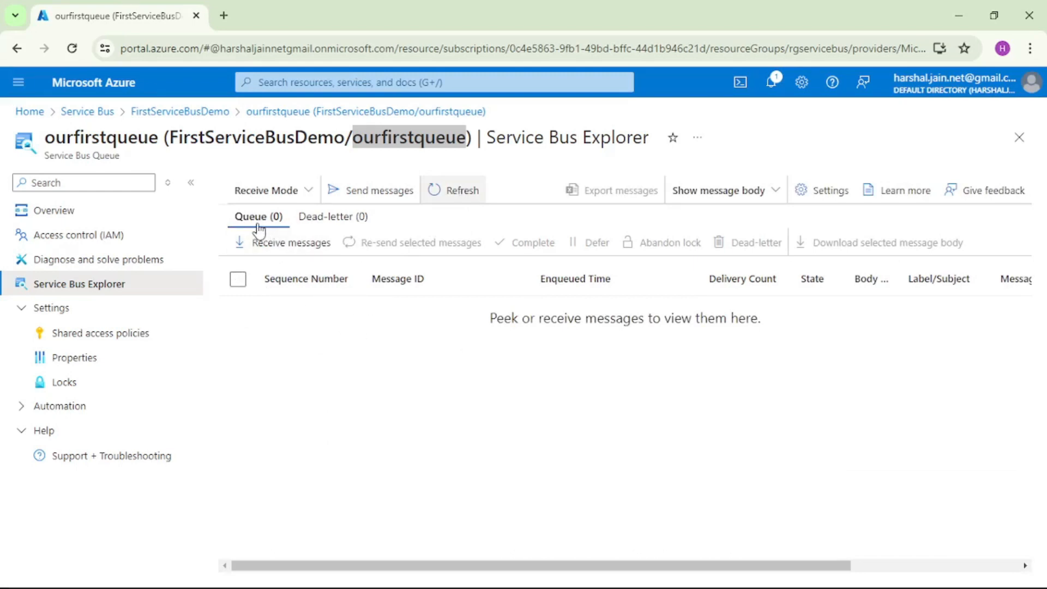